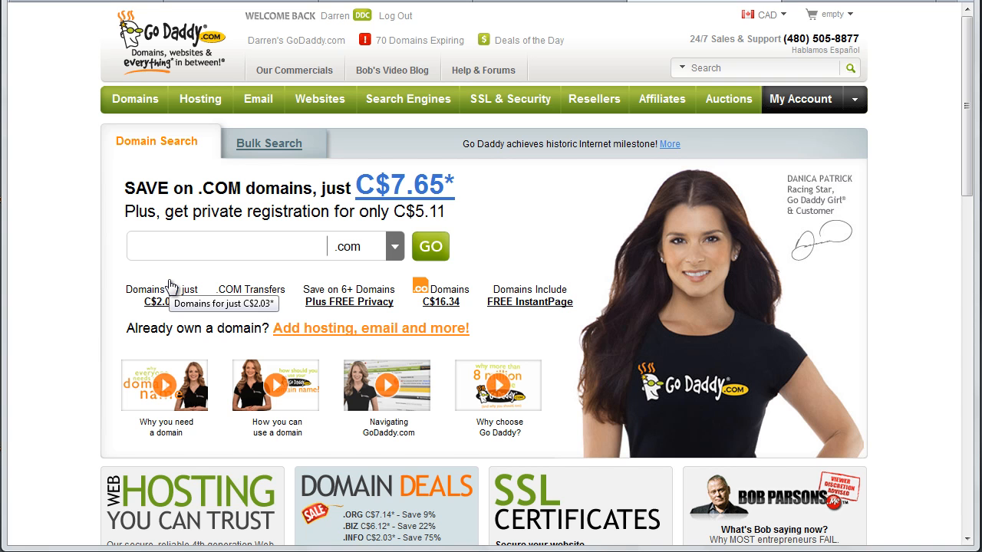
pyautogui.moveTo(126, 110)
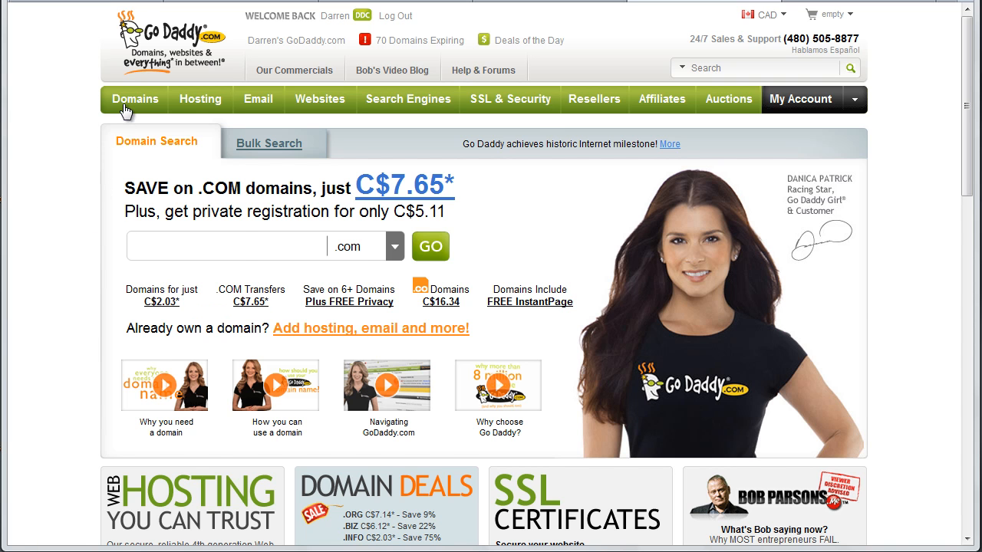
# - Go to Domain Management from the Domains menu to list the account's 277 domains
pyautogui.click(135, 98)
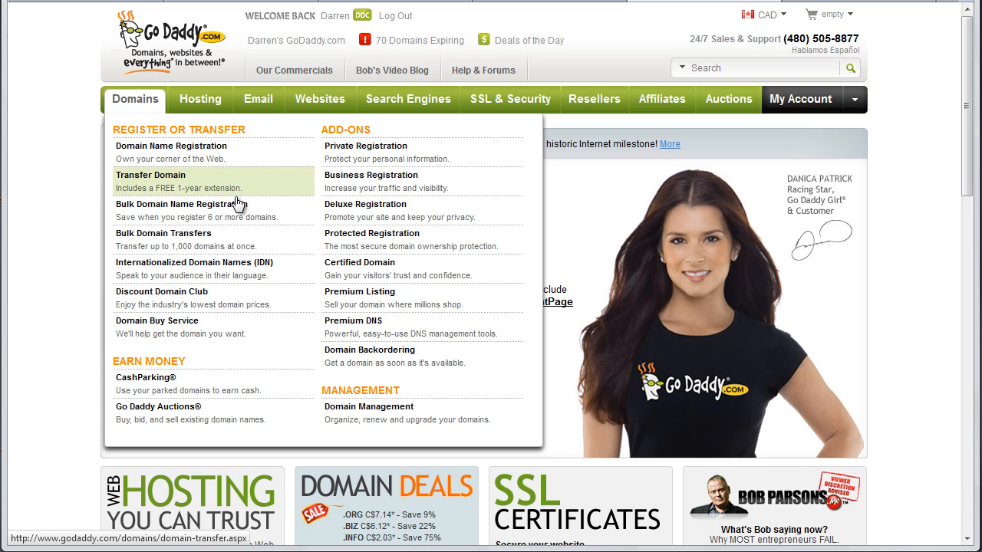
pyautogui.moveTo(360, 411)
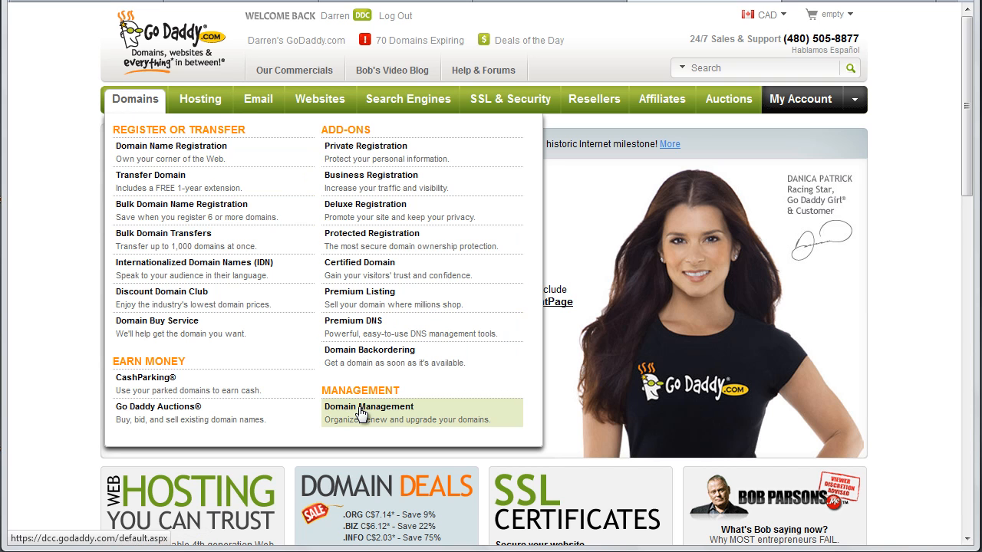
pyautogui.moveTo(387, 413)
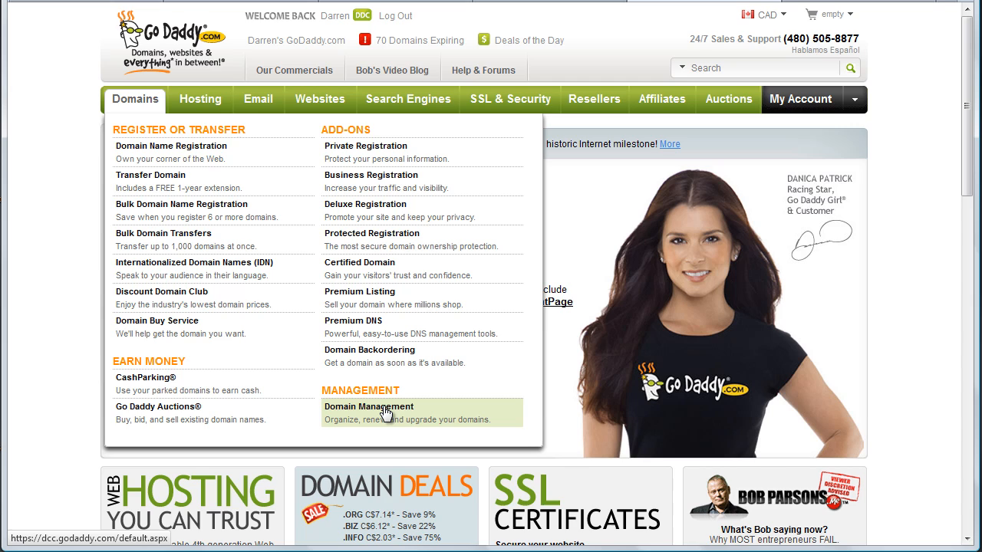
pyautogui.click(368, 406)
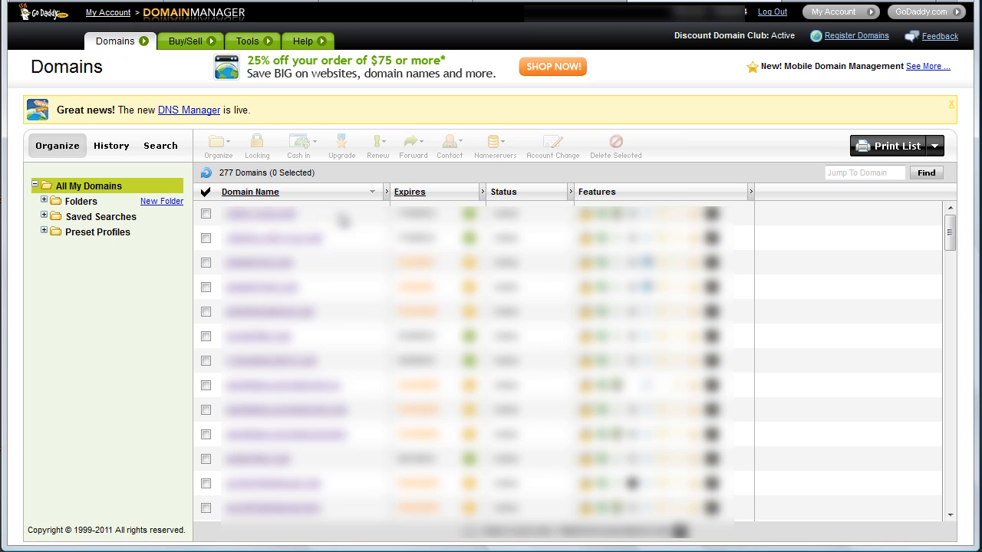
pyautogui.moveTo(843, 202)
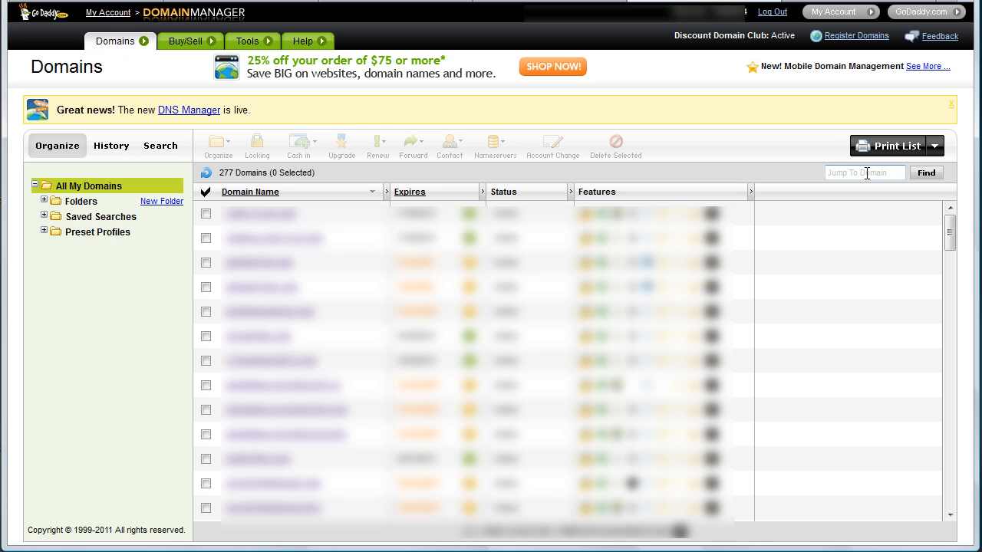
# - Jump to DOMAIN4SAMPLE.COM via the search box and select it in the domain list
pyautogui.write('doma')
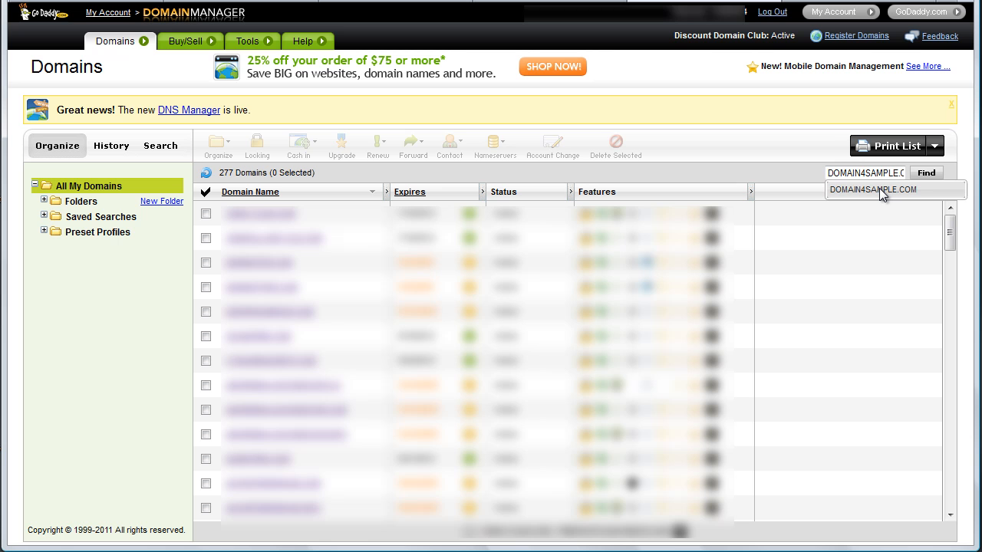
pyautogui.click(926, 172)
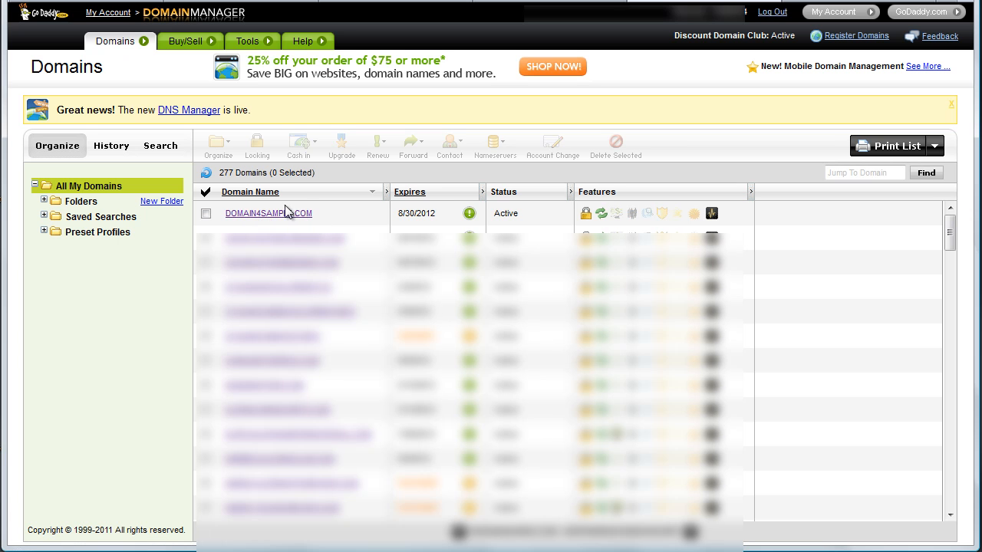
pyautogui.moveTo(308, 226)
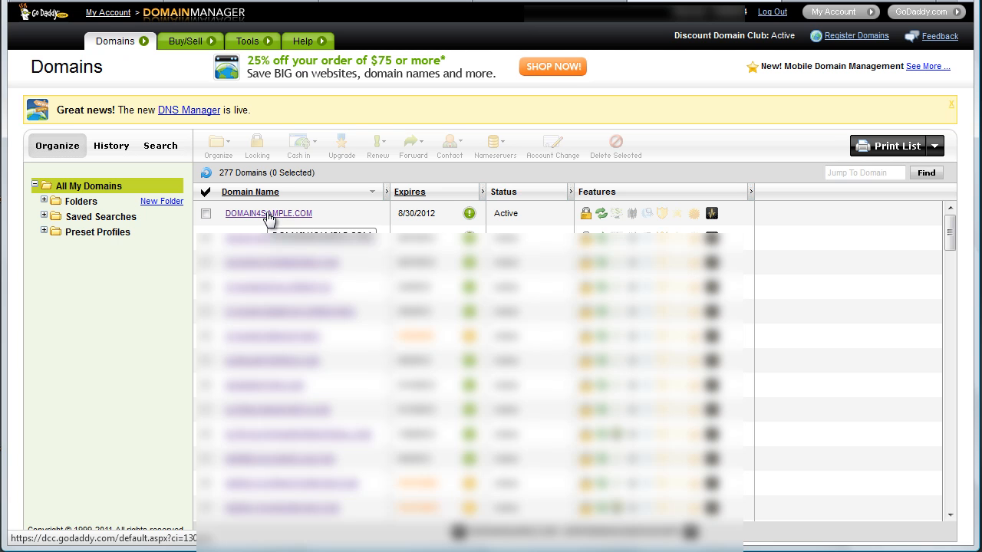
pyautogui.click(268, 213)
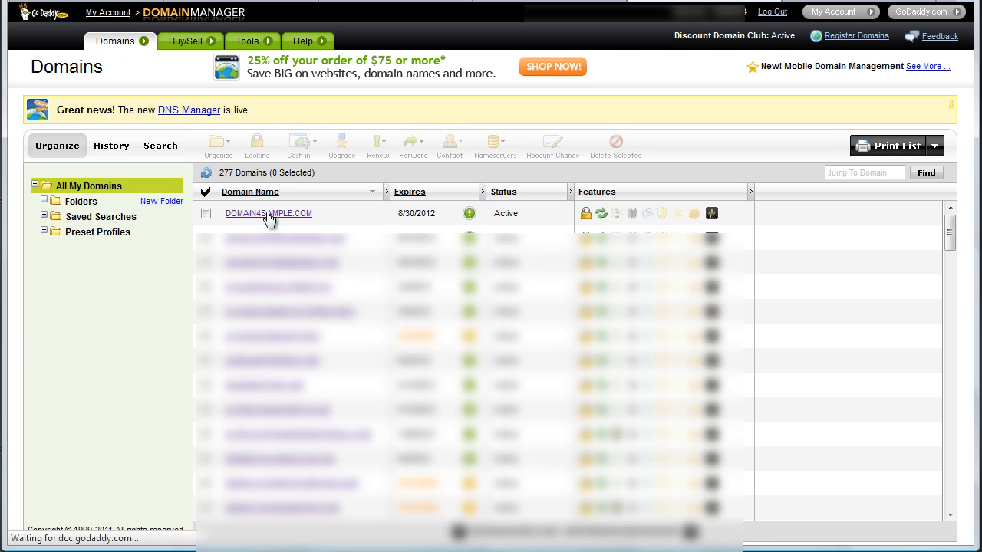
# - View DOMAIN4SAMPLE.COM's details down to the Nameservers section listing NS1/NS2.ISPYHOST.COM
pyautogui.click(267, 213)
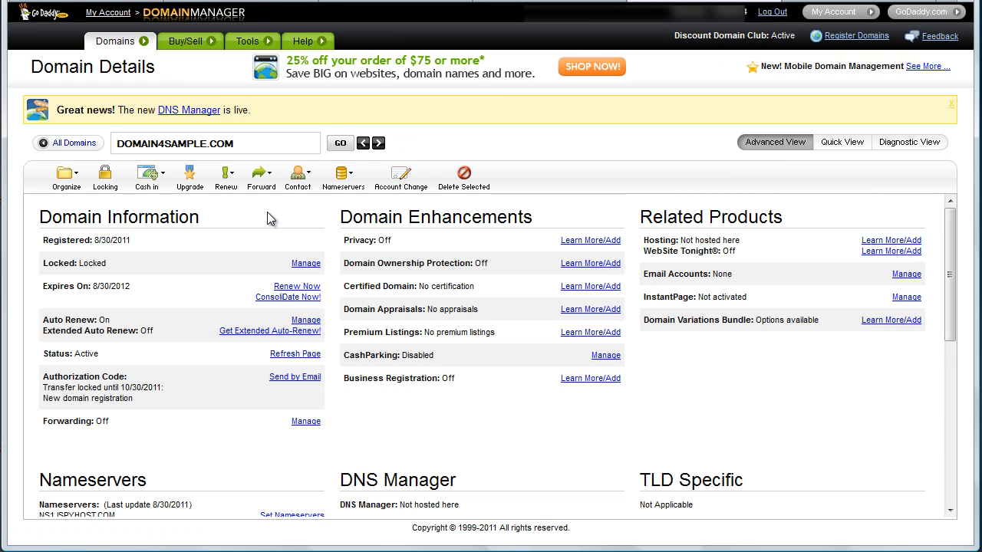
pyautogui.scroll(-3)
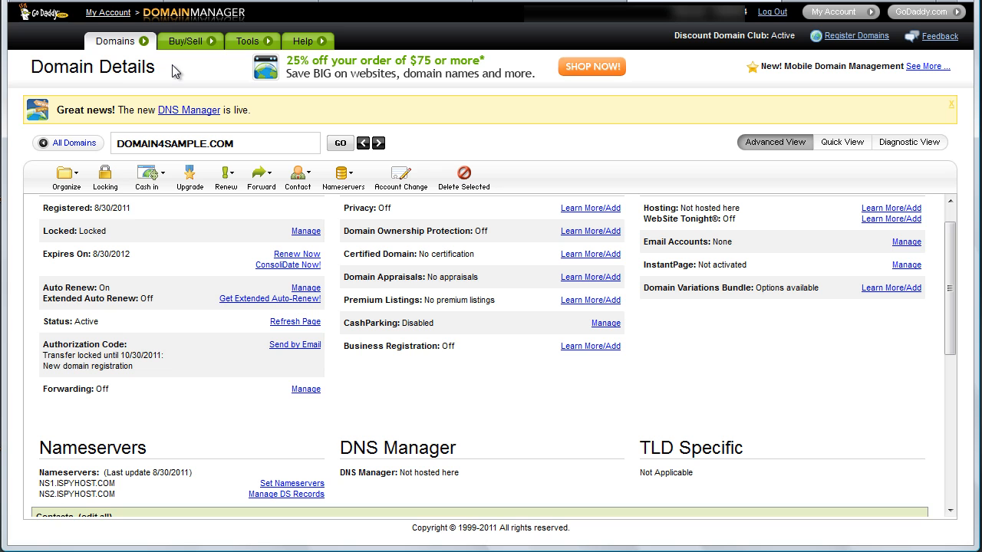
pyautogui.moveTo(175, 392)
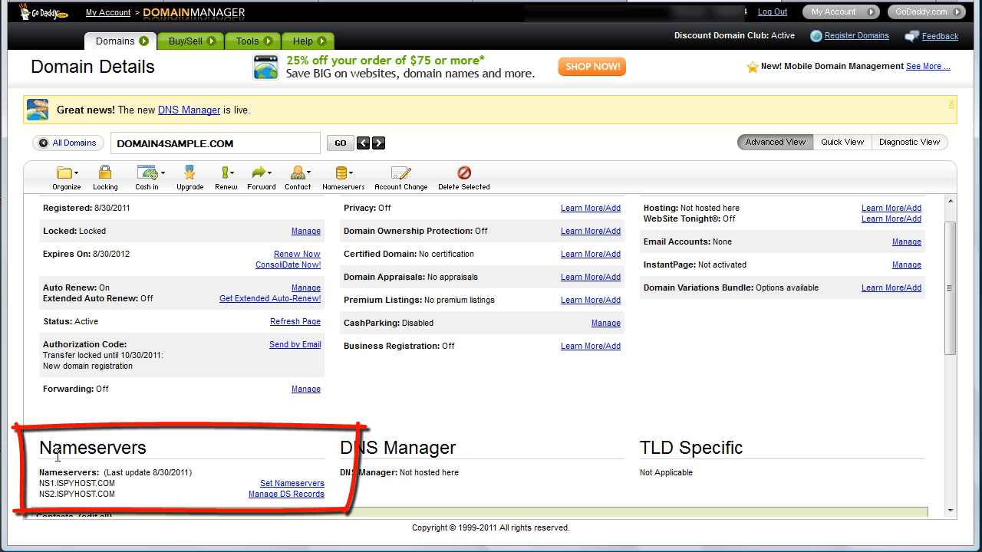
pyautogui.doubleClick(92, 448)
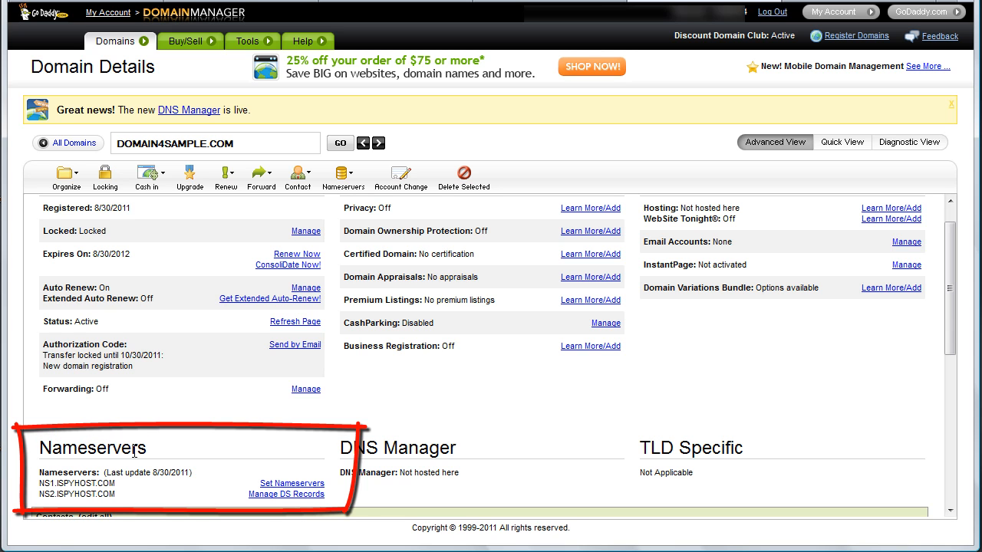
pyautogui.moveTo(49, 466)
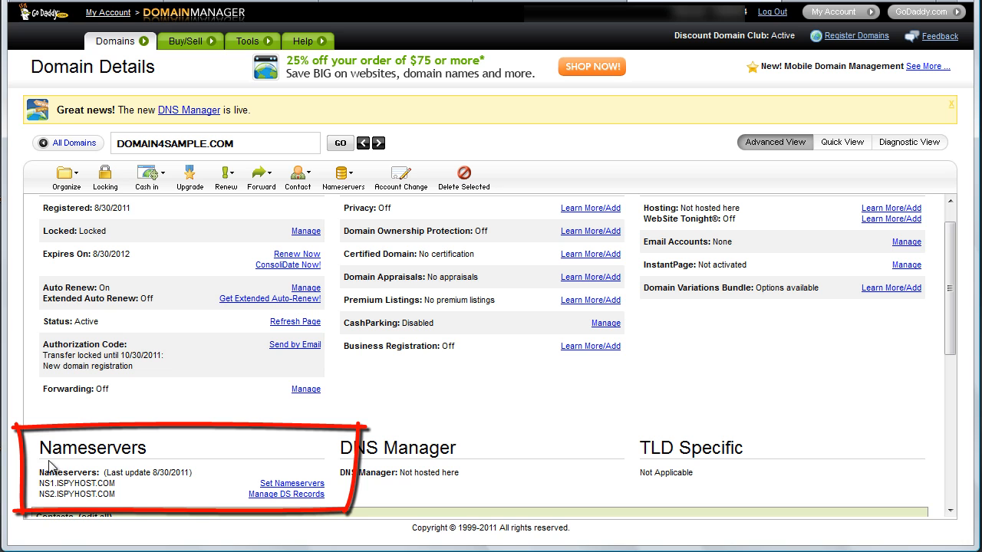
pyautogui.moveTo(62, 503)
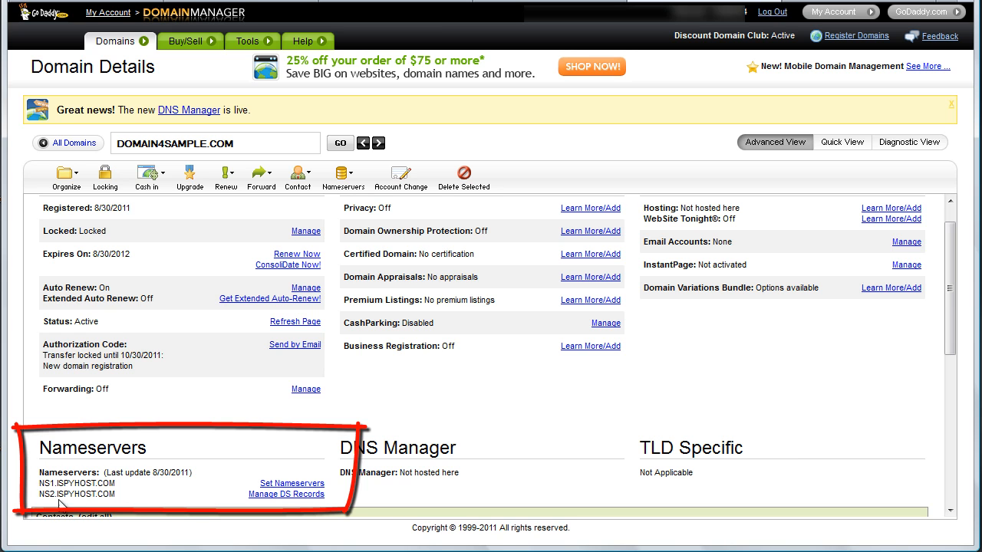
pyautogui.moveTo(79, 481)
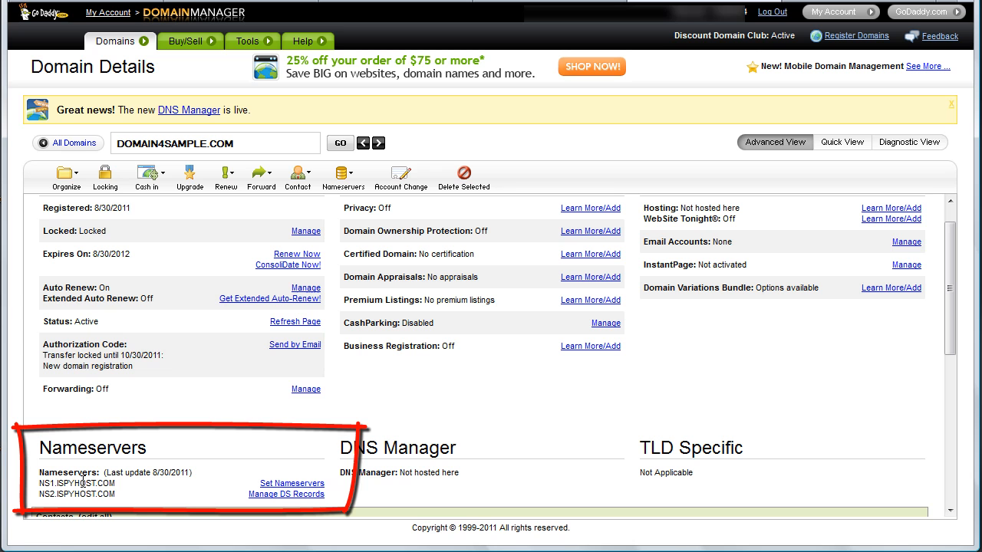
pyautogui.moveTo(163, 500)
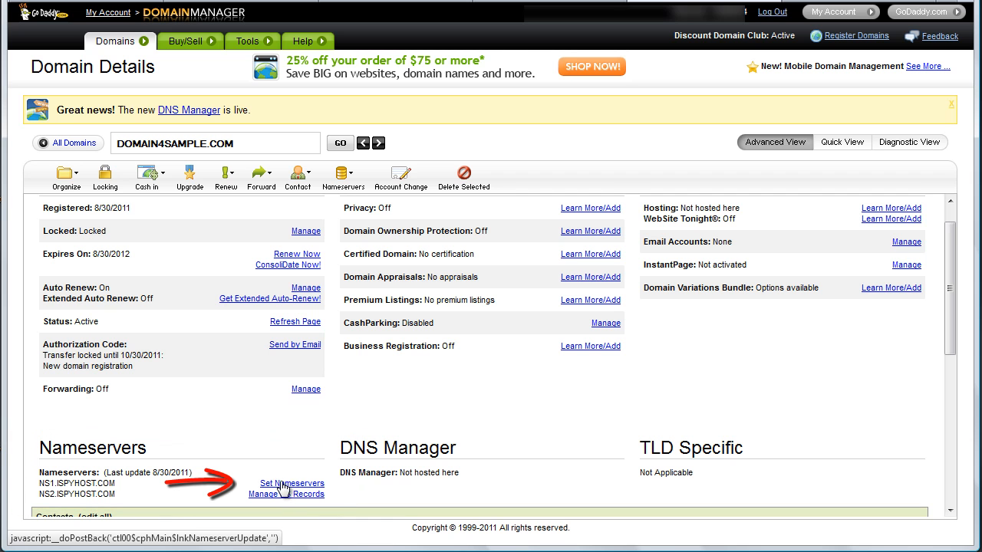
# - In Set Nameservers, choose specific nameservers NS1.ISPYHOST.COM and NS2.ISPYHOST.COM
pyautogui.click(291, 484)
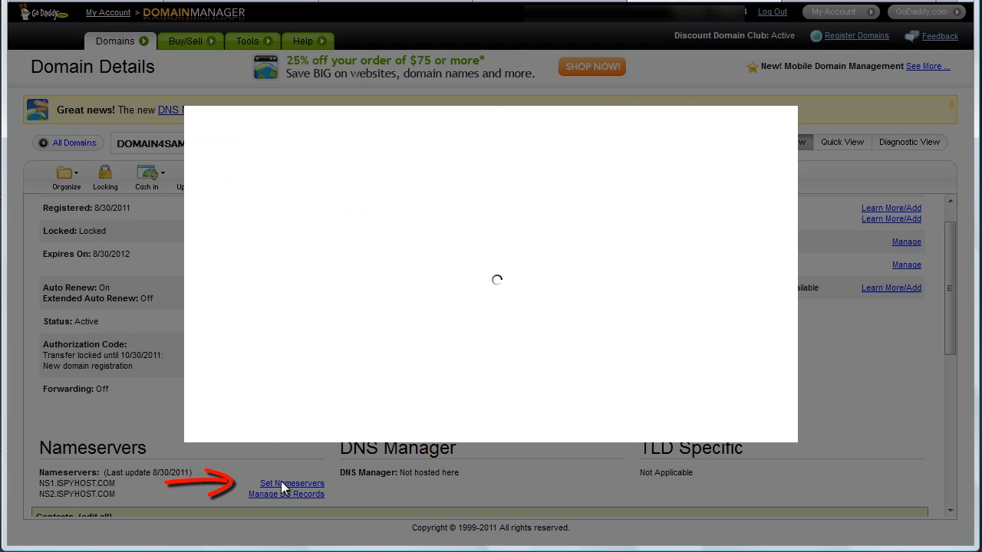
pyautogui.click(291, 483)
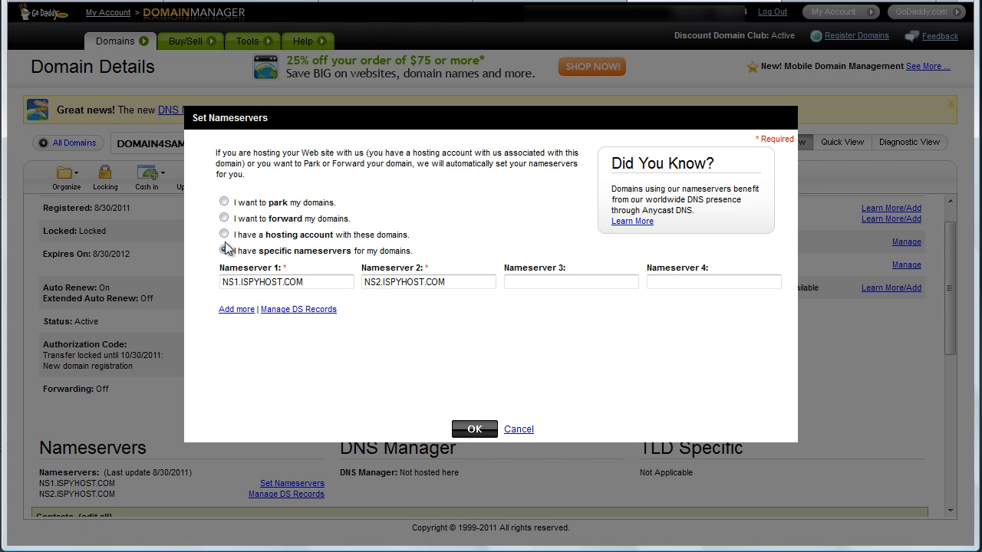
pyautogui.click(224, 252)
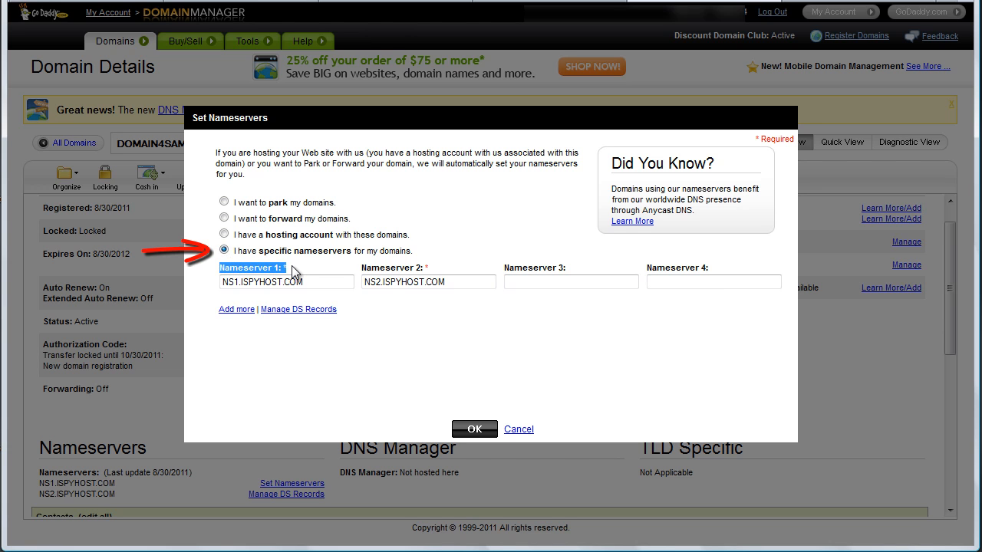
pyautogui.click(286, 282)
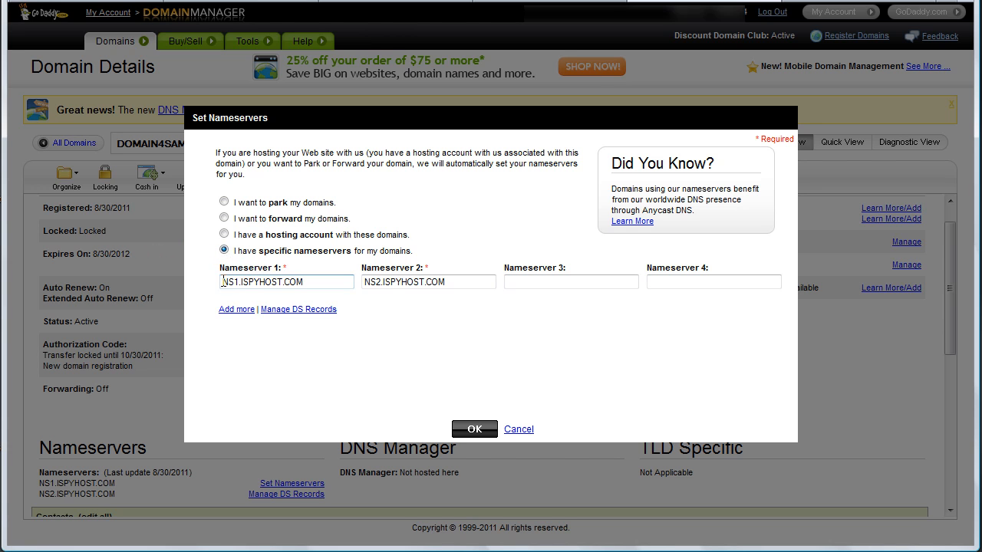
pyautogui.moveTo(285, 282)
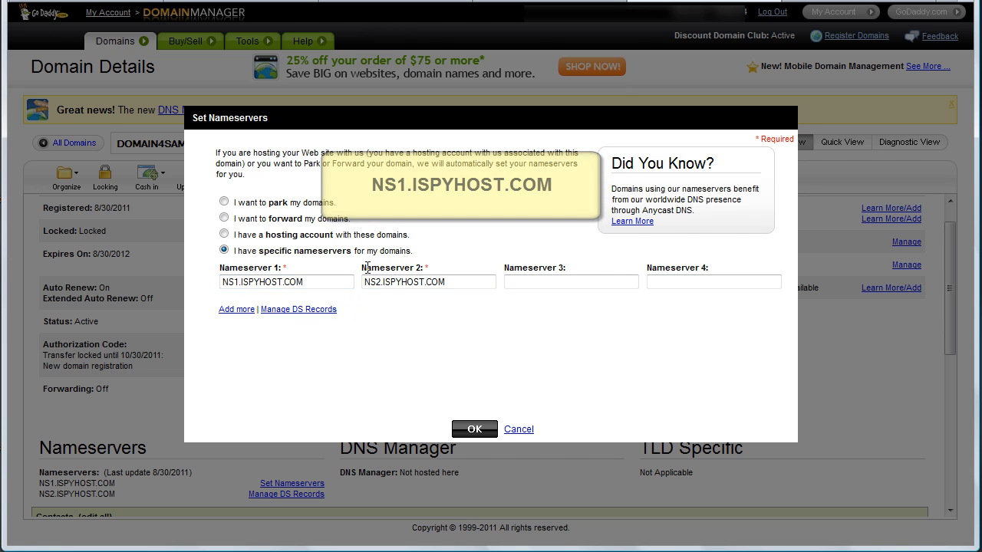
pyautogui.moveTo(375, 299)
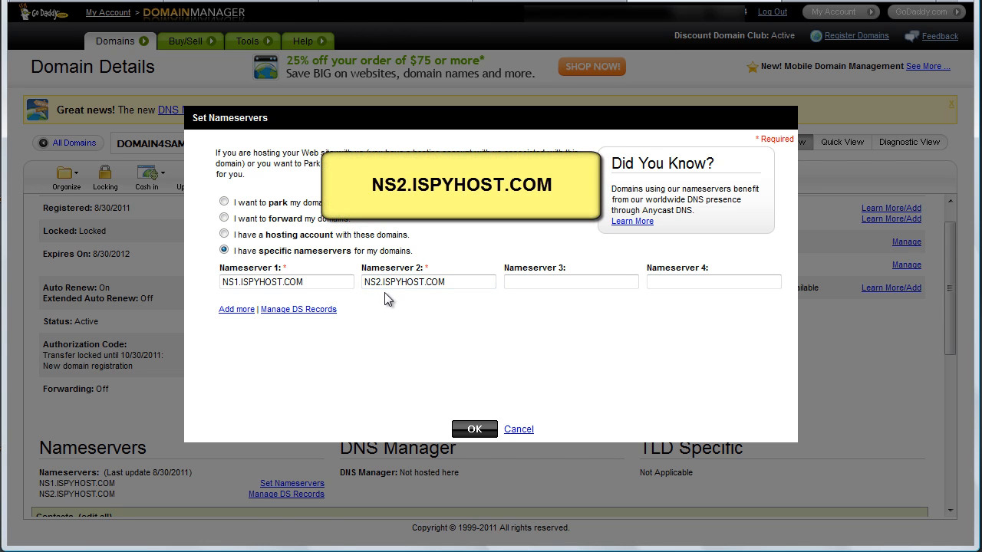
pyautogui.moveTo(408, 297)
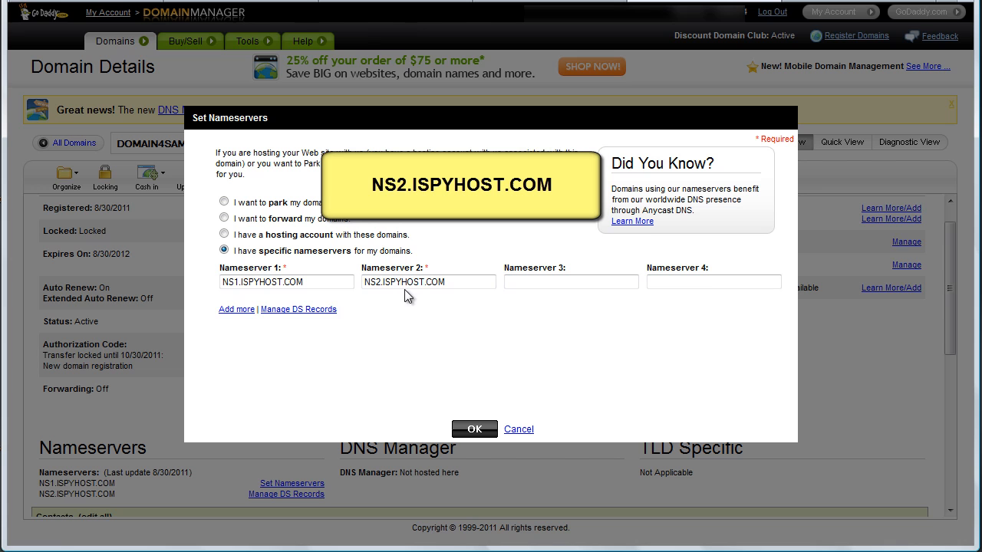
pyautogui.moveTo(382, 300)
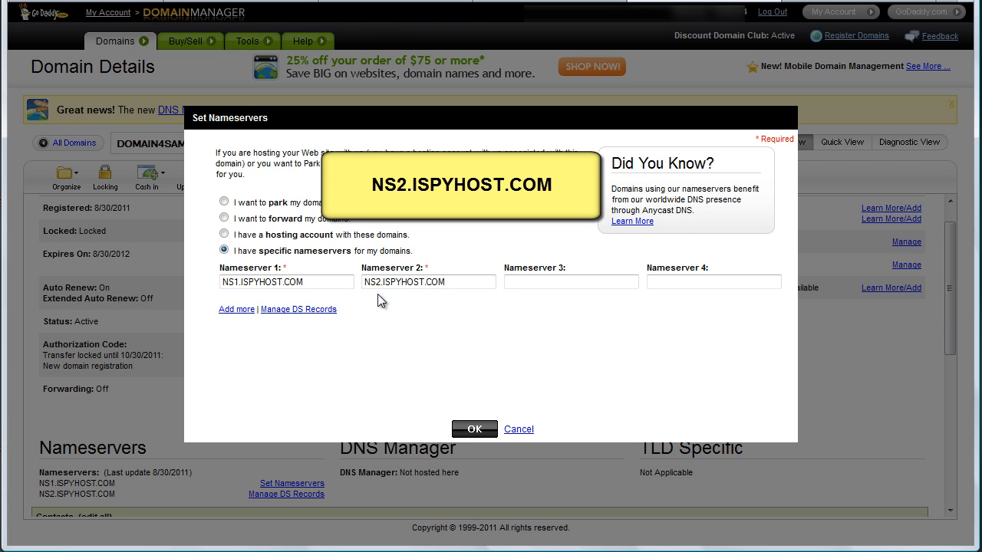
pyautogui.click(428, 282)
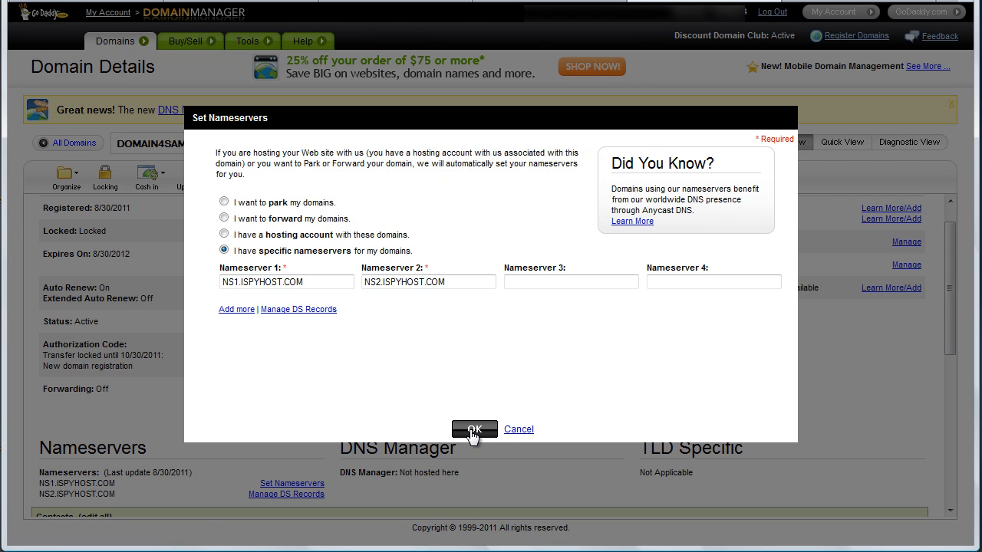
# - Submit the nameserver changes and acknowledge the up-to-48-hours confirmation notice
pyautogui.click(474, 430)
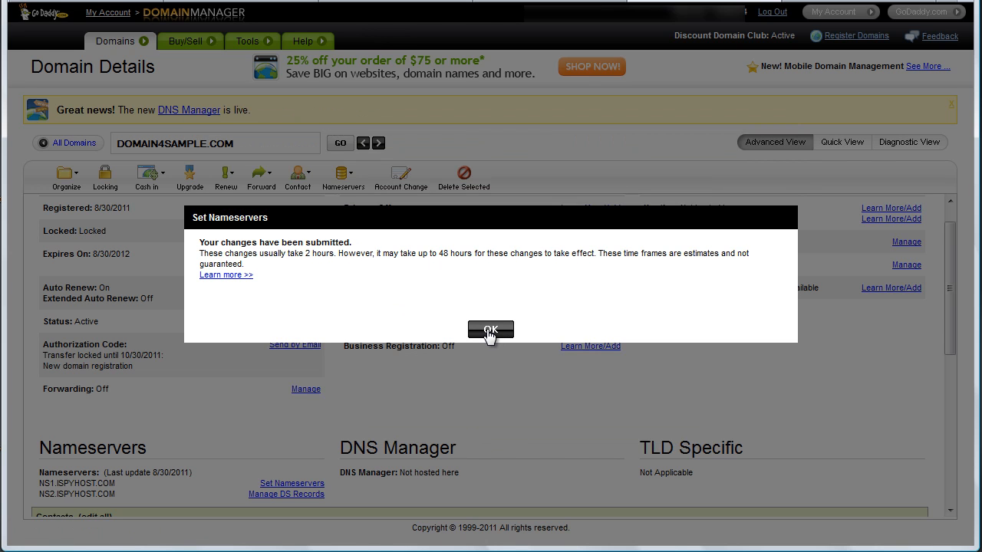
pyautogui.click(491, 330)
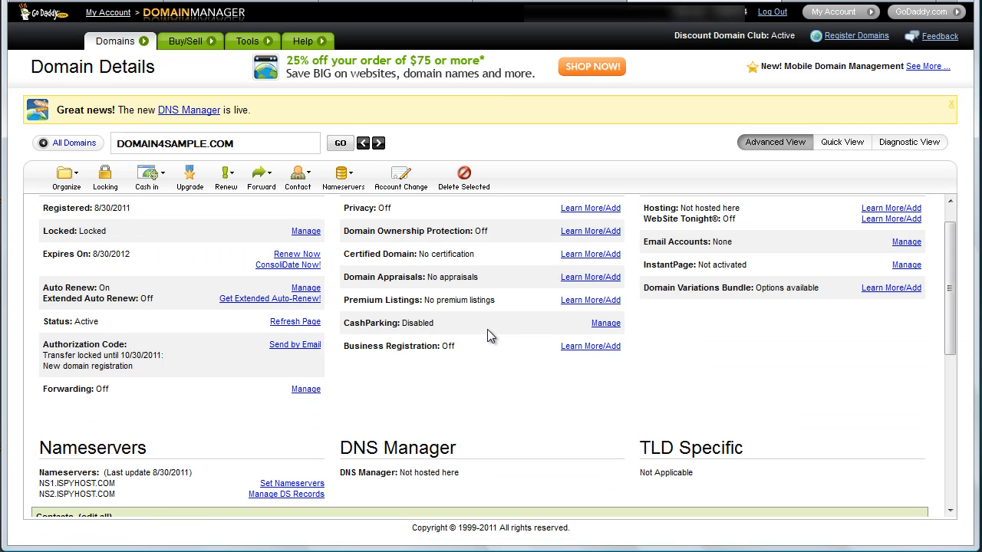
pyautogui.moveTo(470, 316)
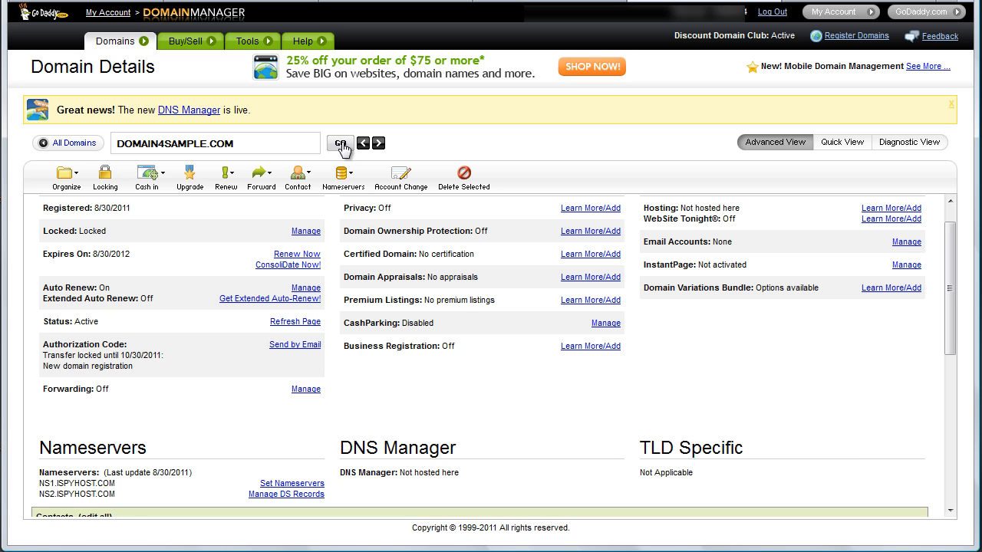
# - Reload DOMAIN4SAMPLE.COM's details until the nameservers show last updated 10/14/2011
pyautogui.click(340, 143)
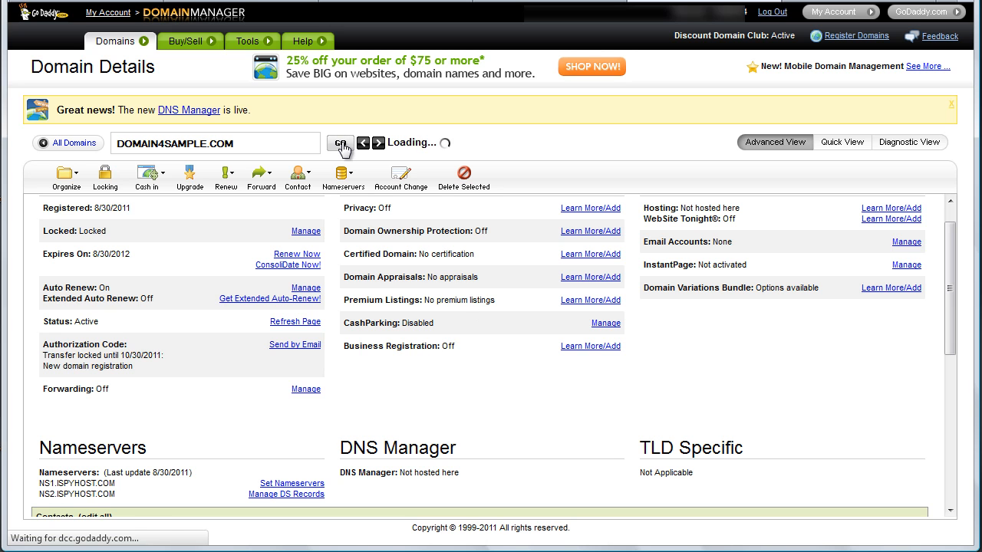
pyautogui.click(341, 142)
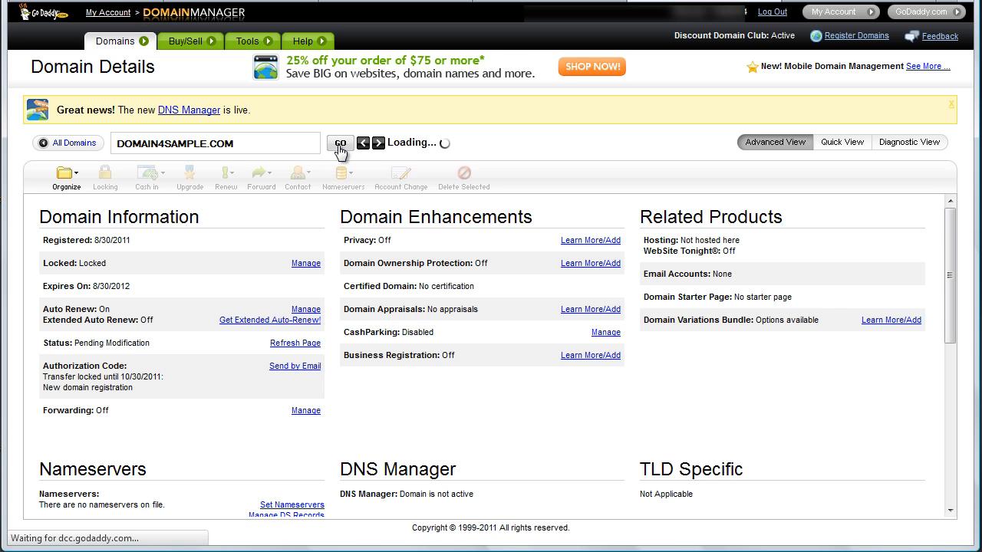
pyautogui.click(341, 142)
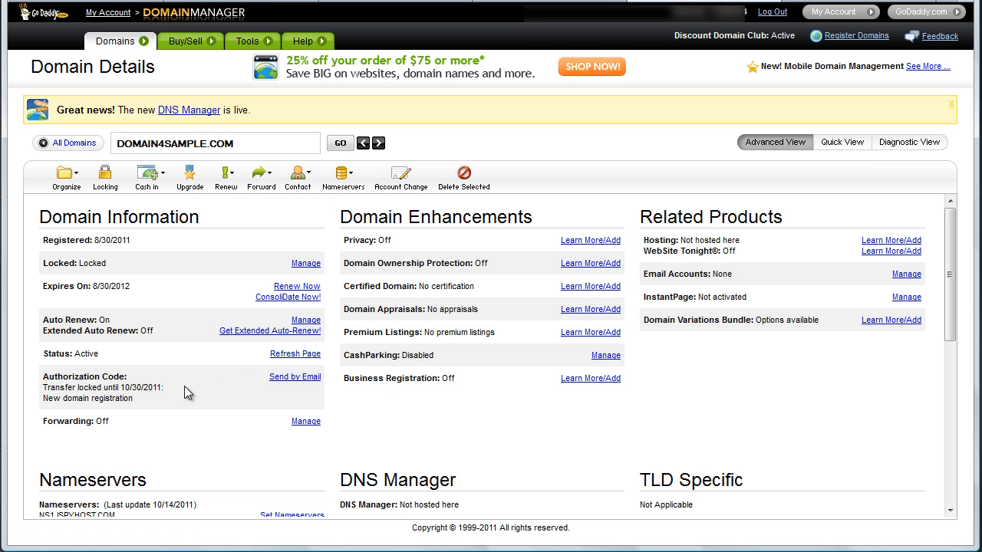
pyautogui.scroll(-3)
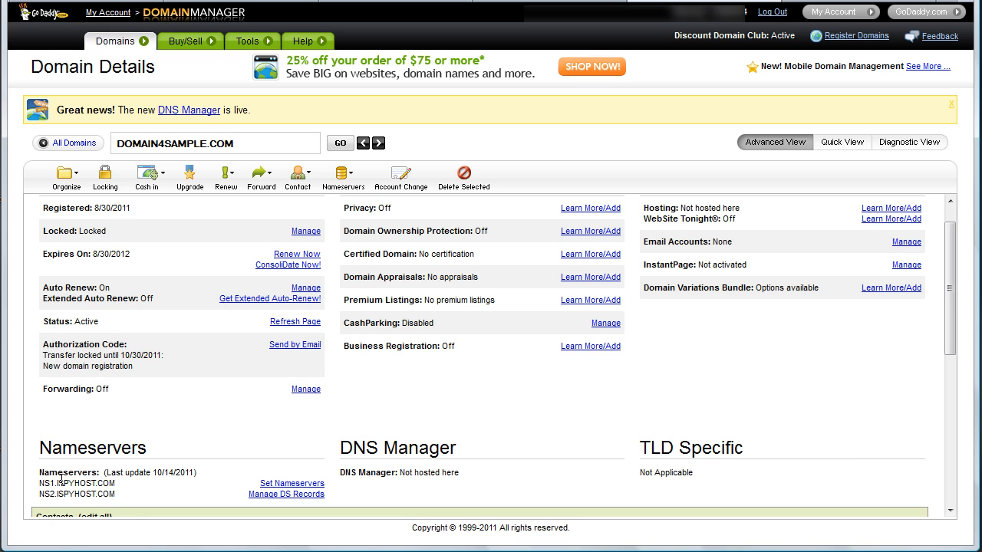
pyautogui.moveTo(101, 497)
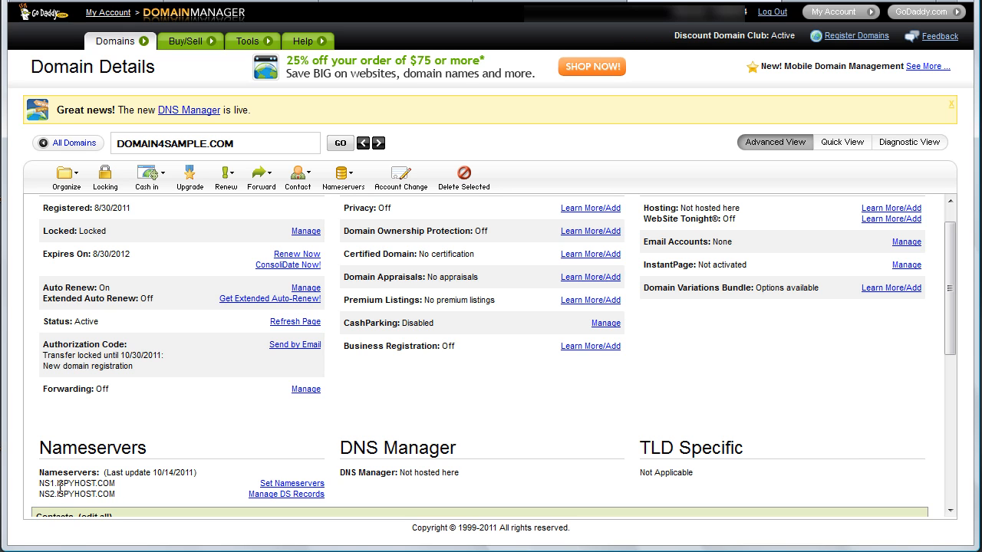
pyautogui.moveTo(188, 503)
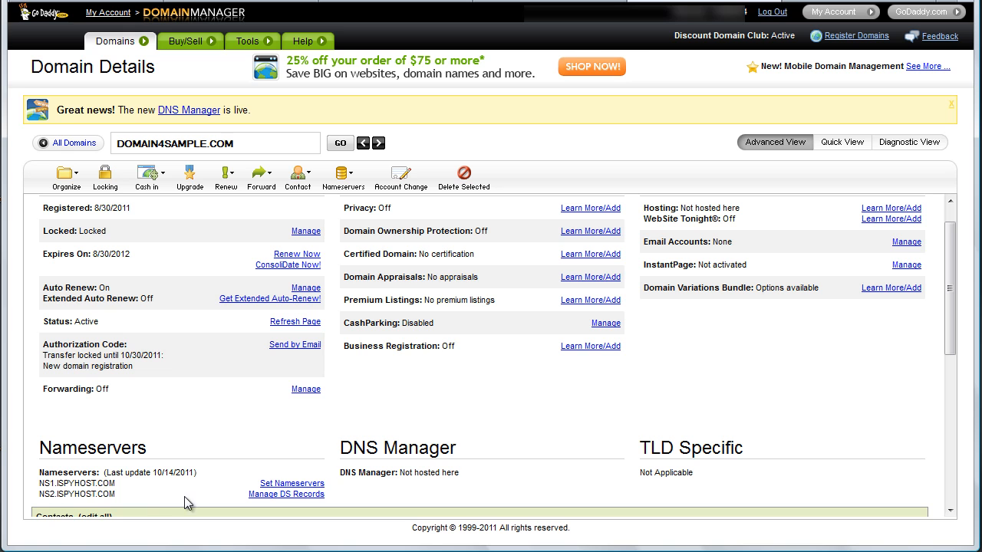
pyautogui.moveTo(175, 426)
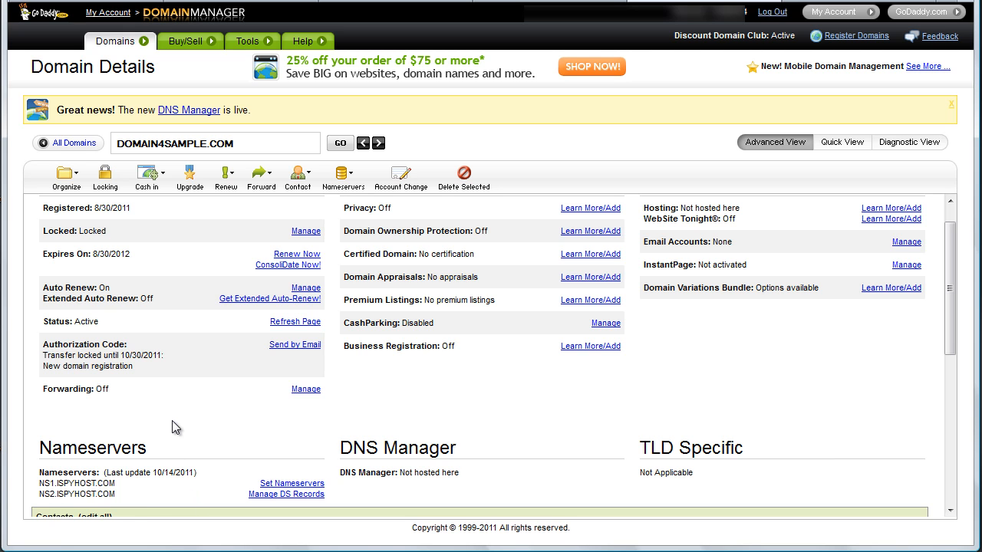